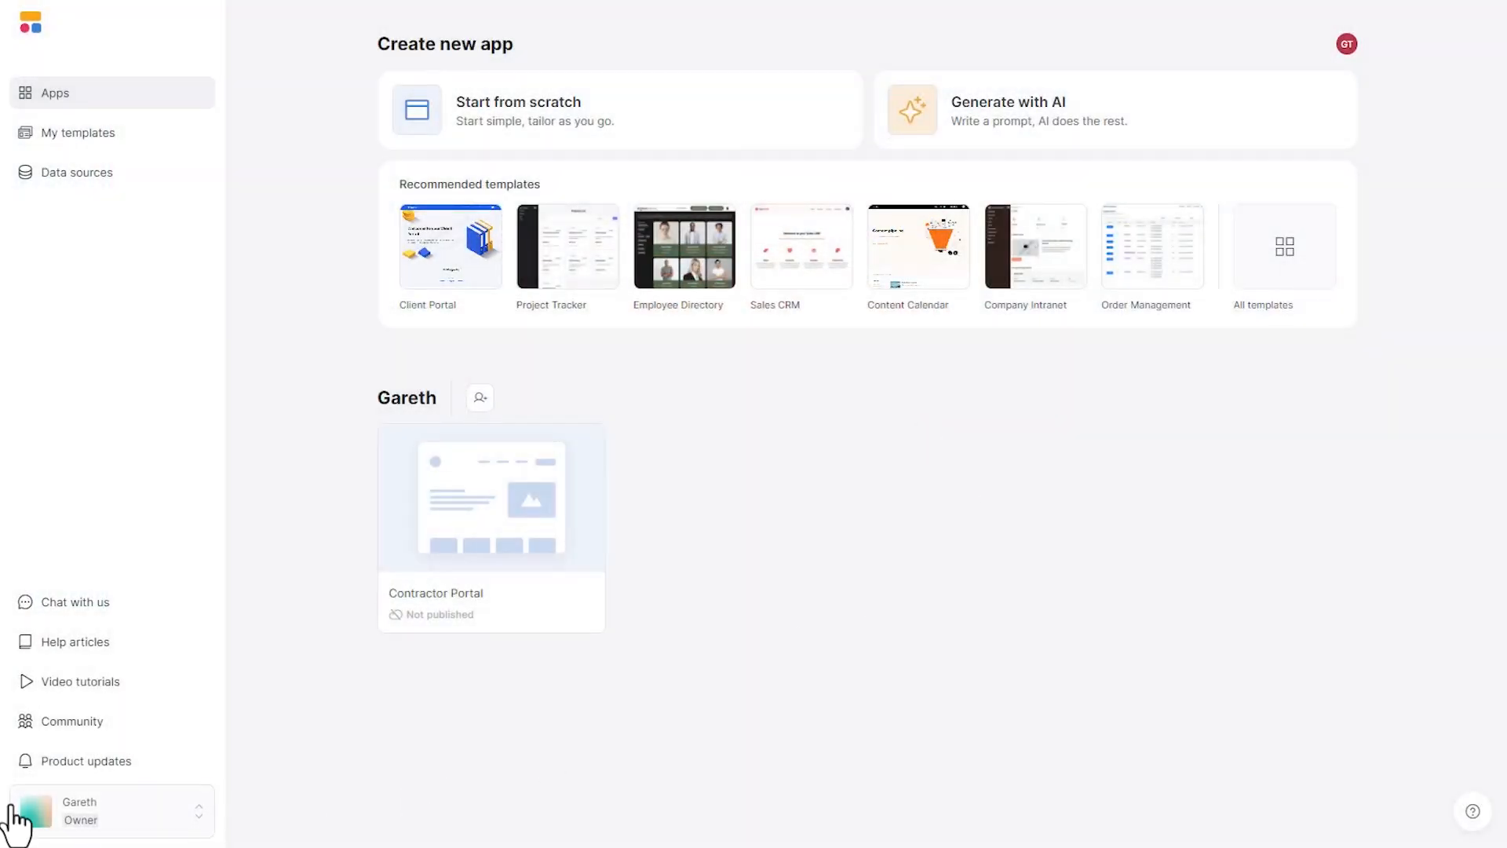
From the workspace's Plan and billing settings, bring up the trial-extension plan choices
{"action": "left_click", "coordinate": [109, 810]}
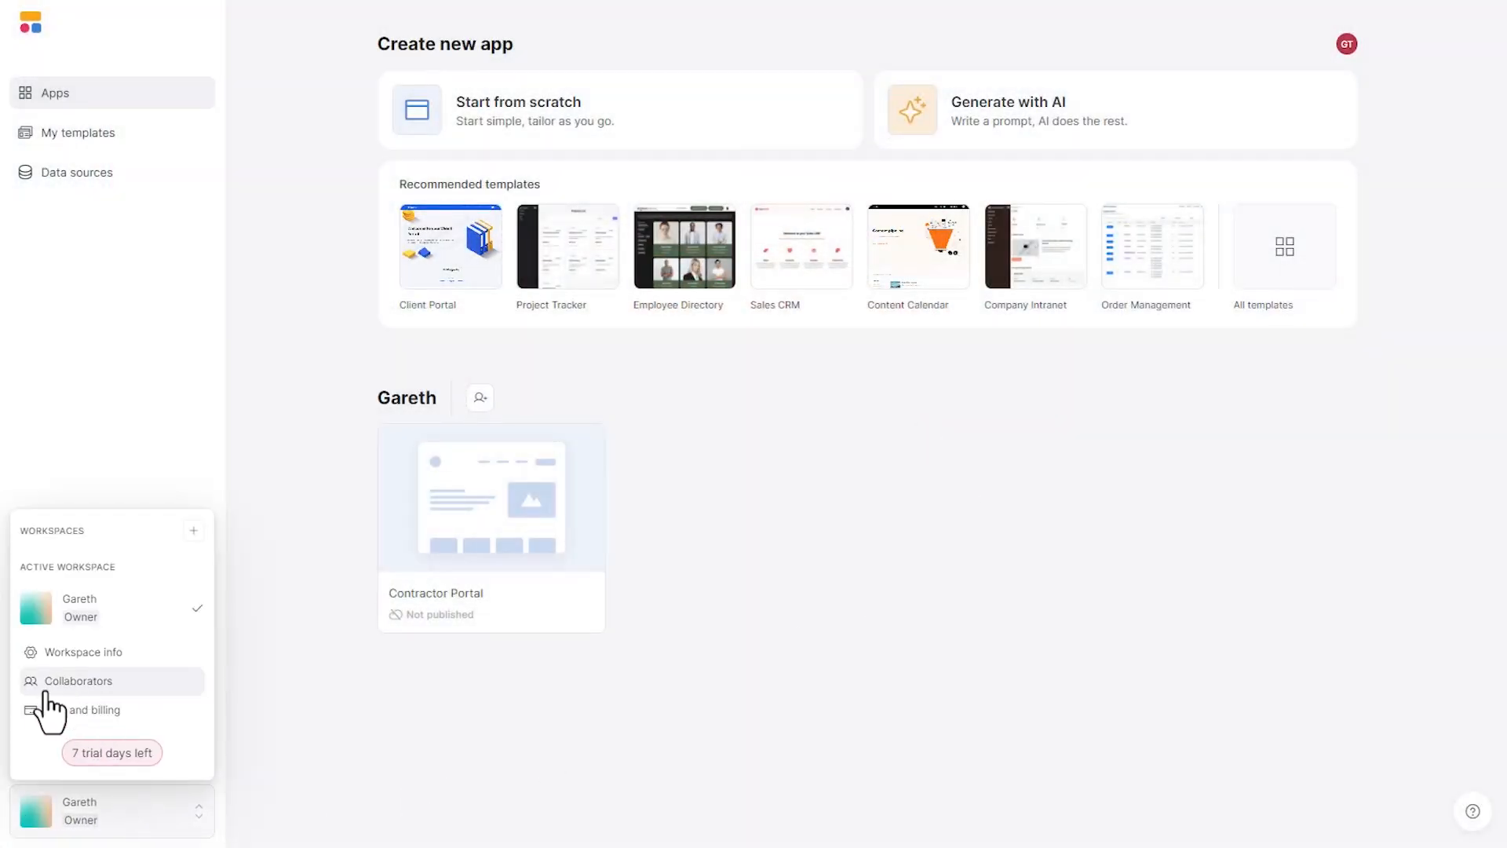
{"action": "left_click", "coordinate": [87, 710]}
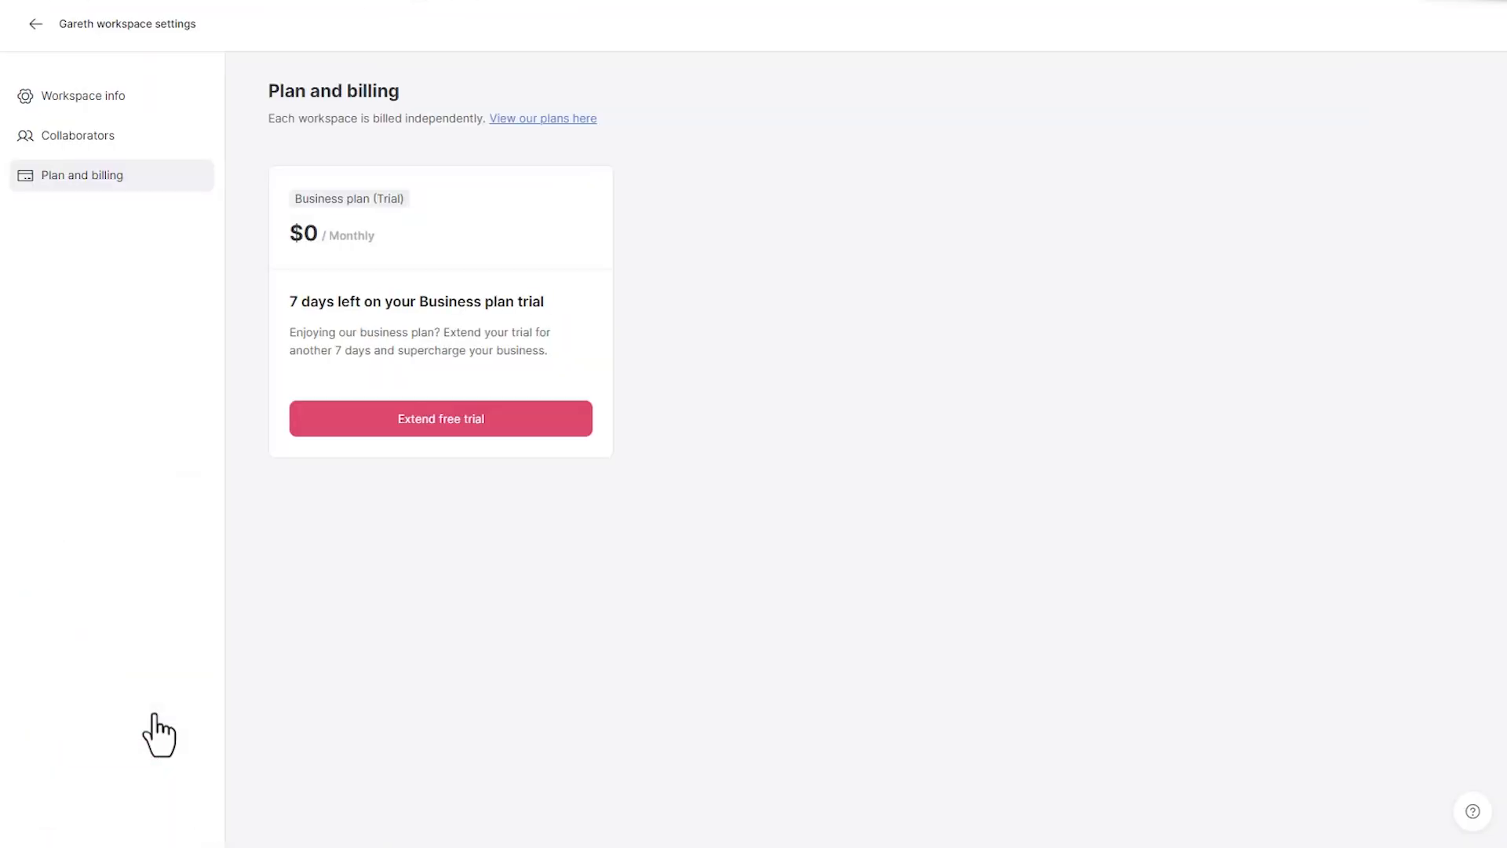
{"action": "left_click", "coordinate": [440, 419]}
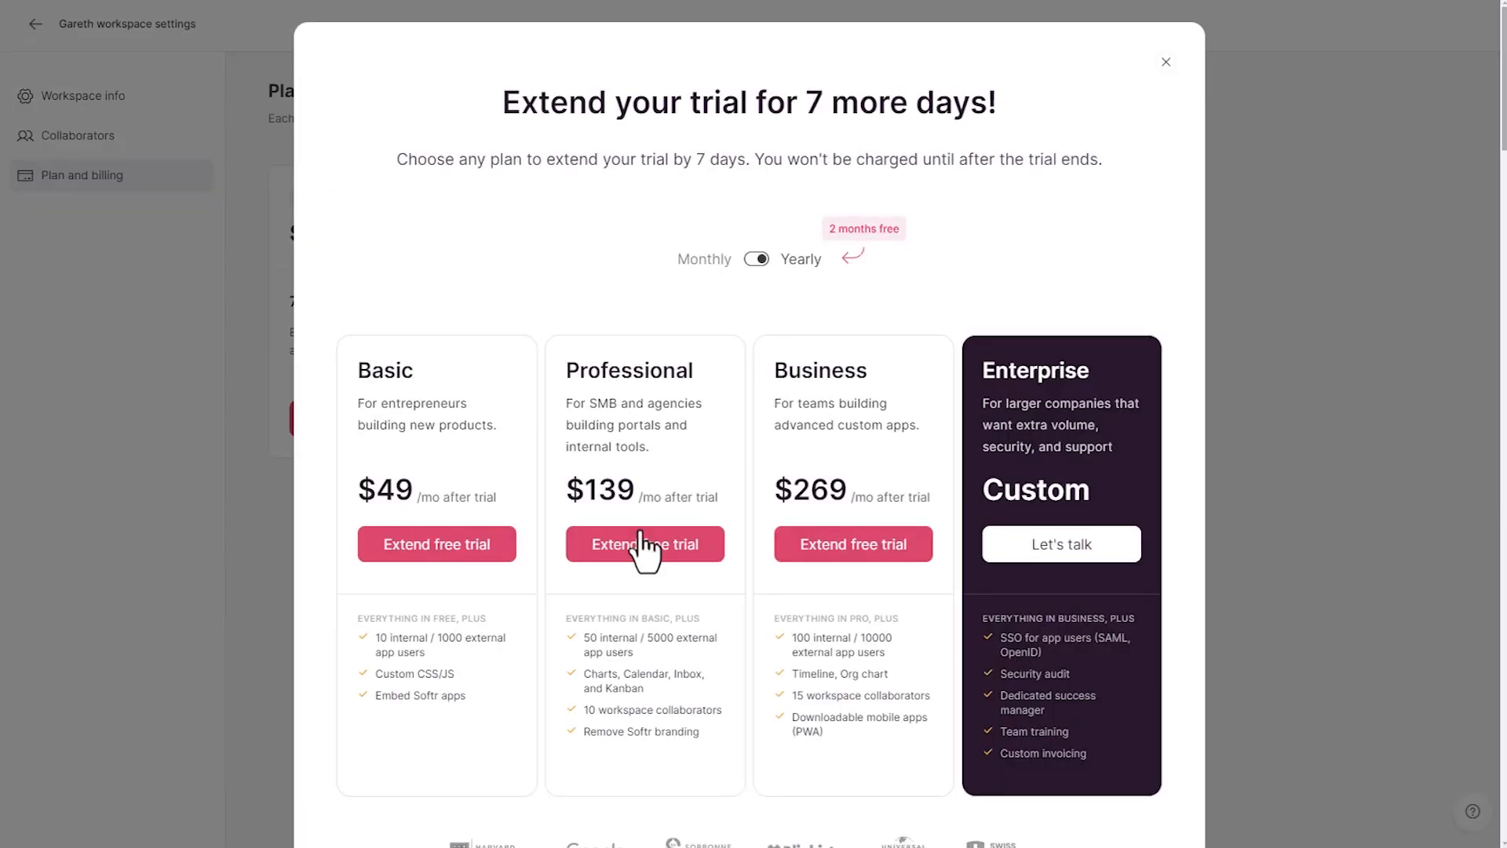
Extend the trial on Professional and apply promo code GAP_1MONTH_PRO for a 100% discount
{"action": "left_click", "coordinate": [644, 543]}
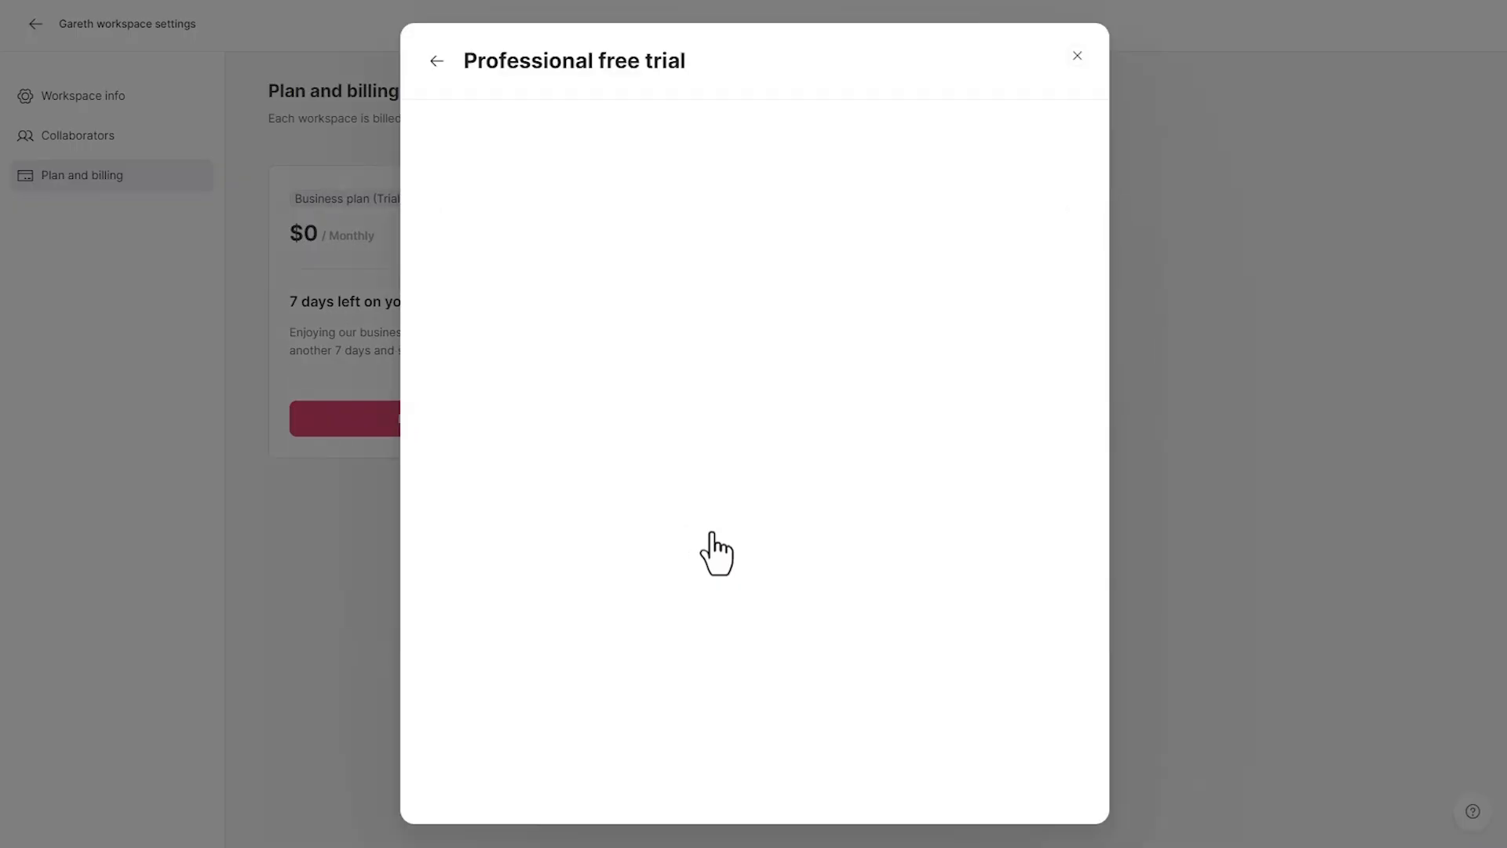
{"action": "left_click", "coordinate": [584, 184]}
{"action": "type", "text": "GAP_1MON"}
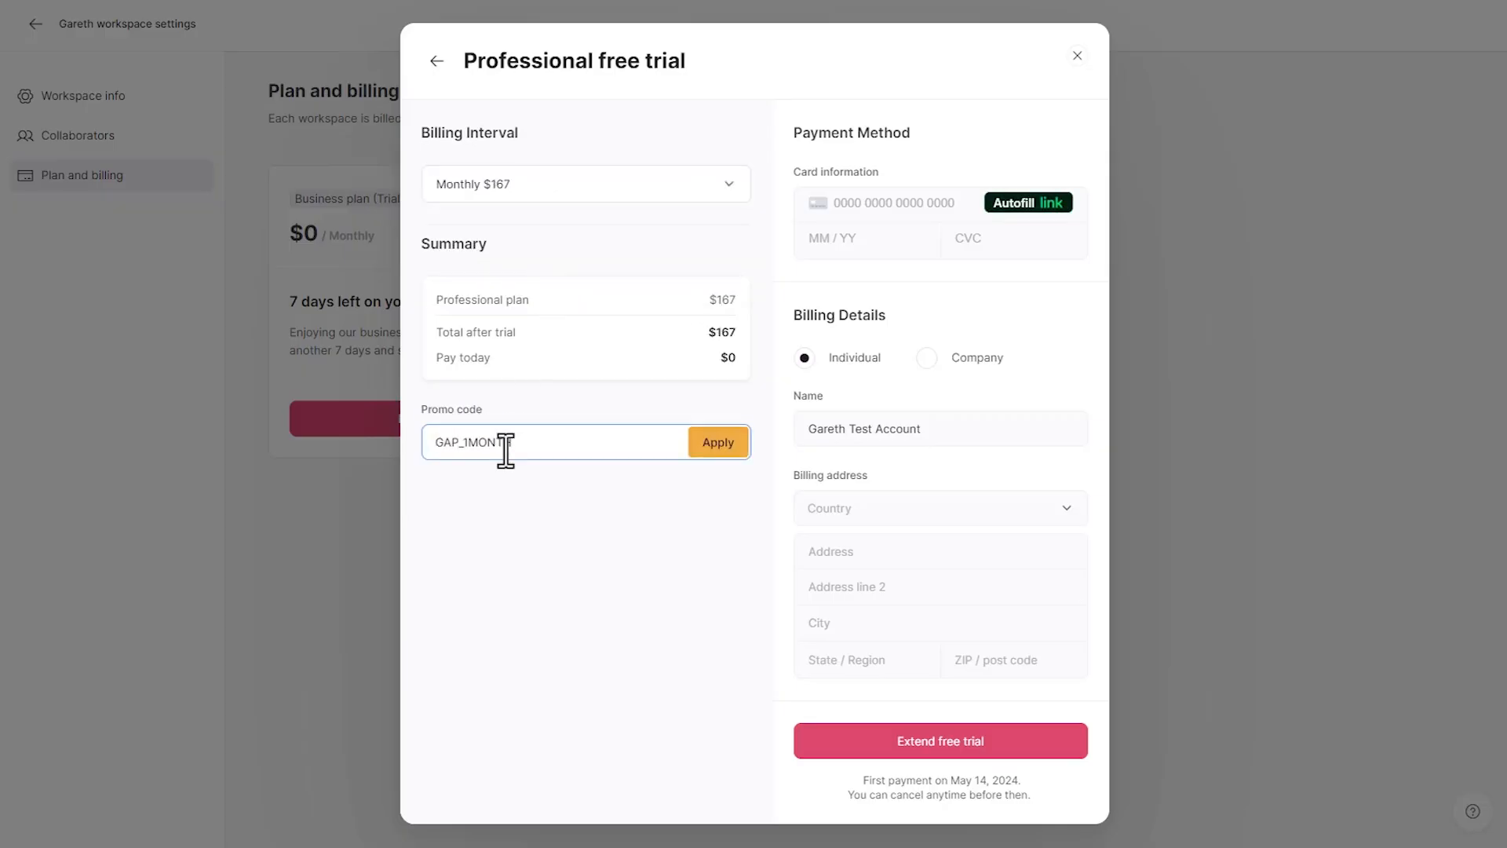
{"action": "type", "text": "TH_PRO"}
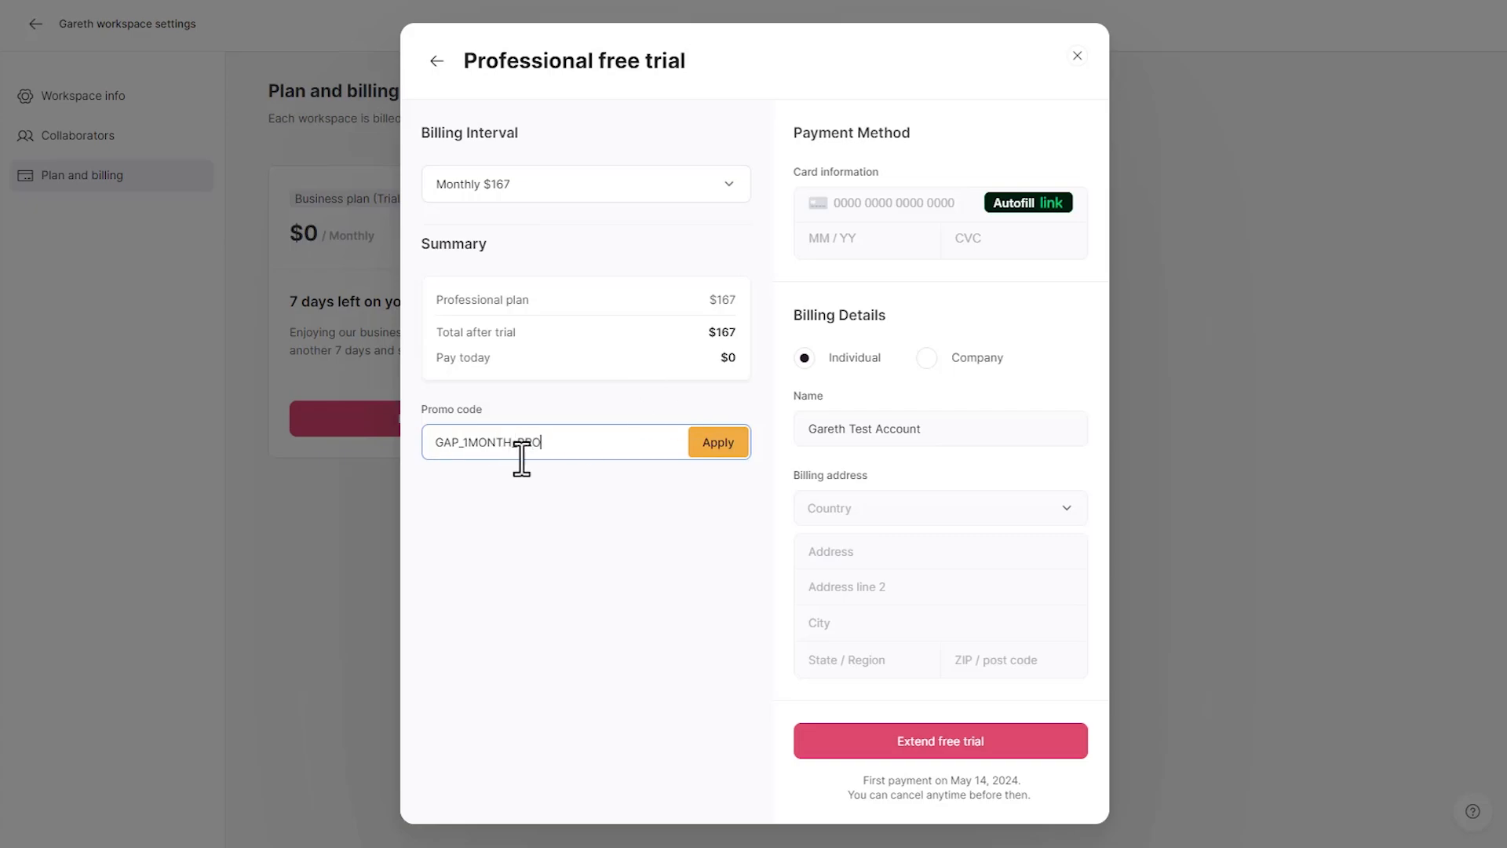
{"action": "left_click", "coordinate": [716, 442]}
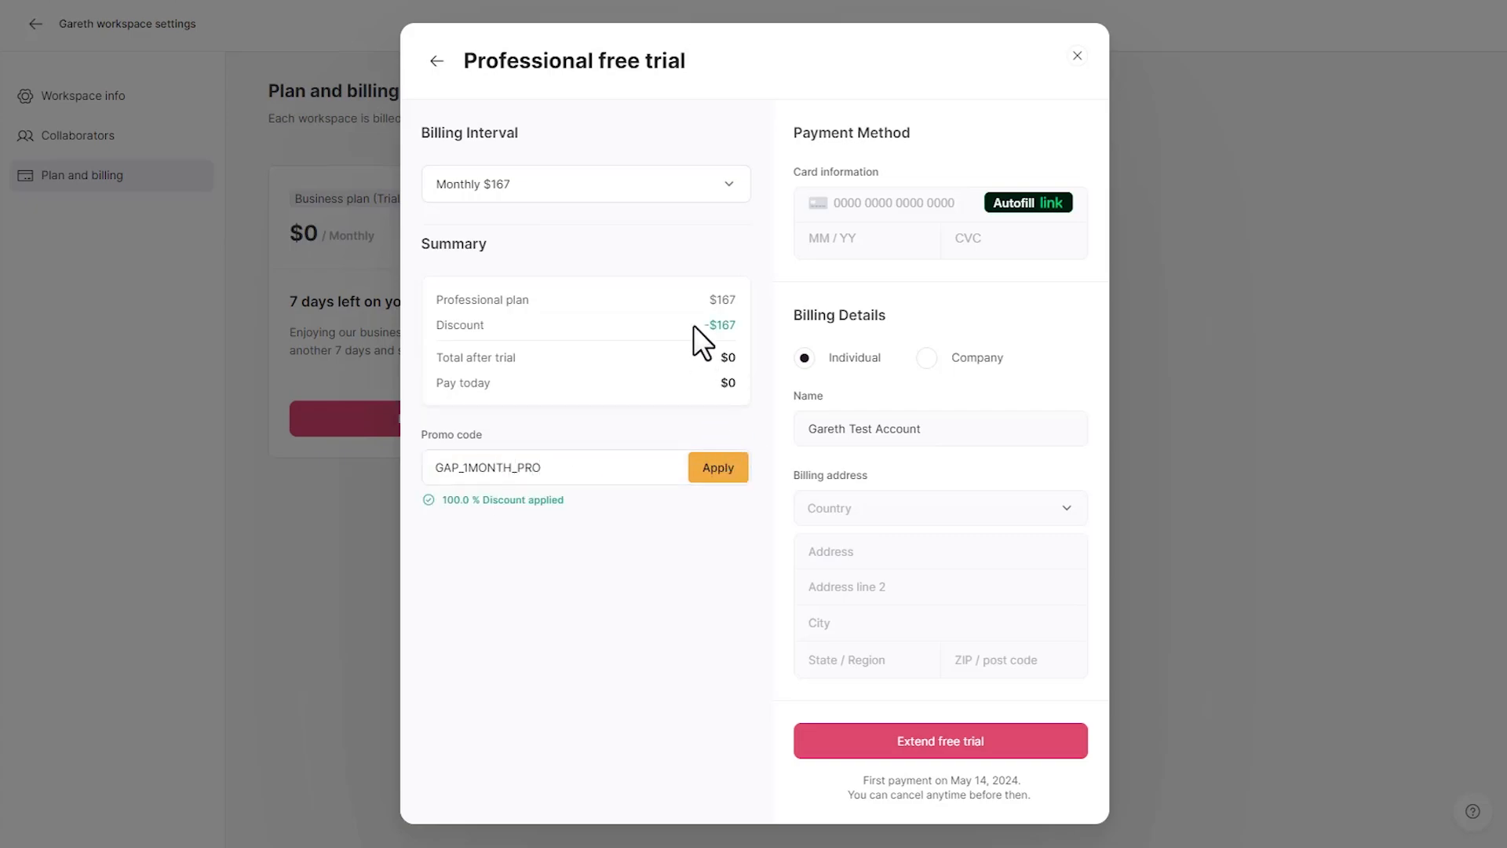